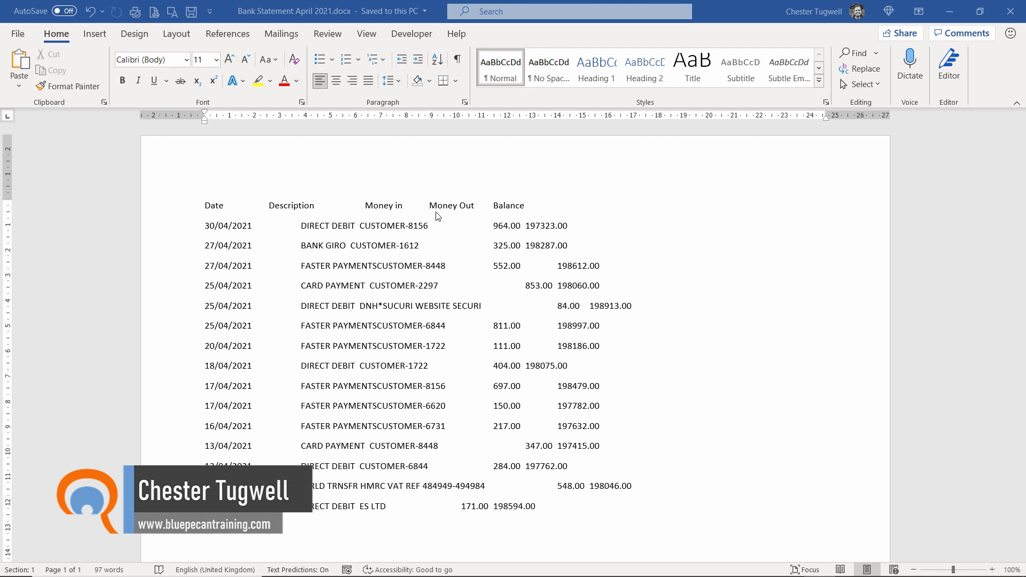
mouse_move(214, 212)
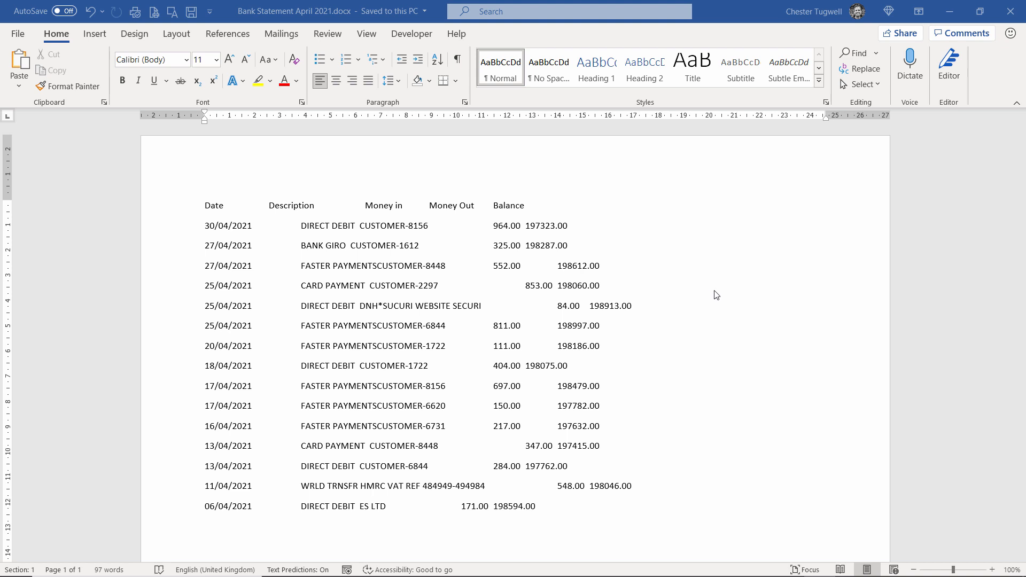
mouse_move(216, 212)
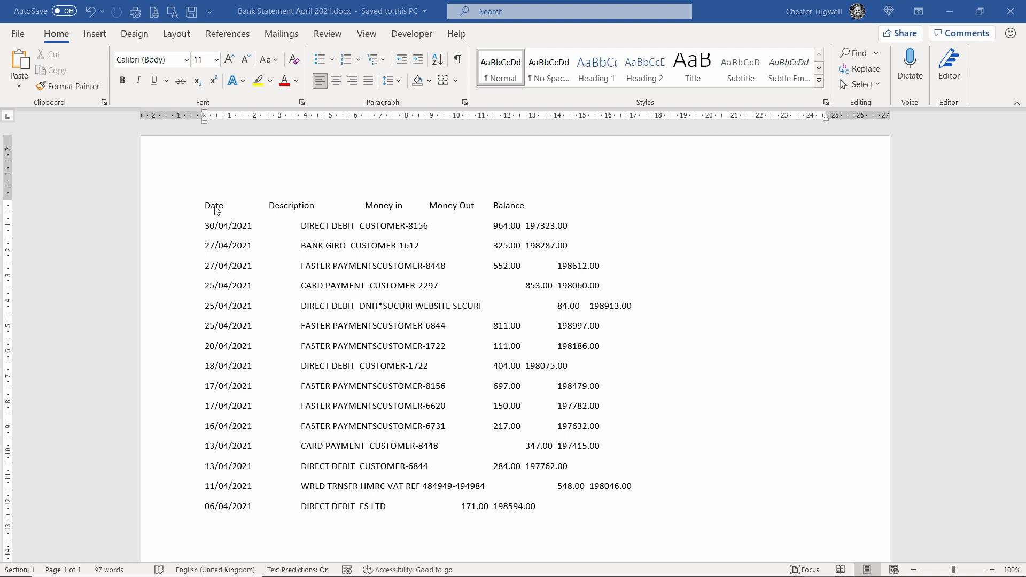
mouse_move(663, 511)
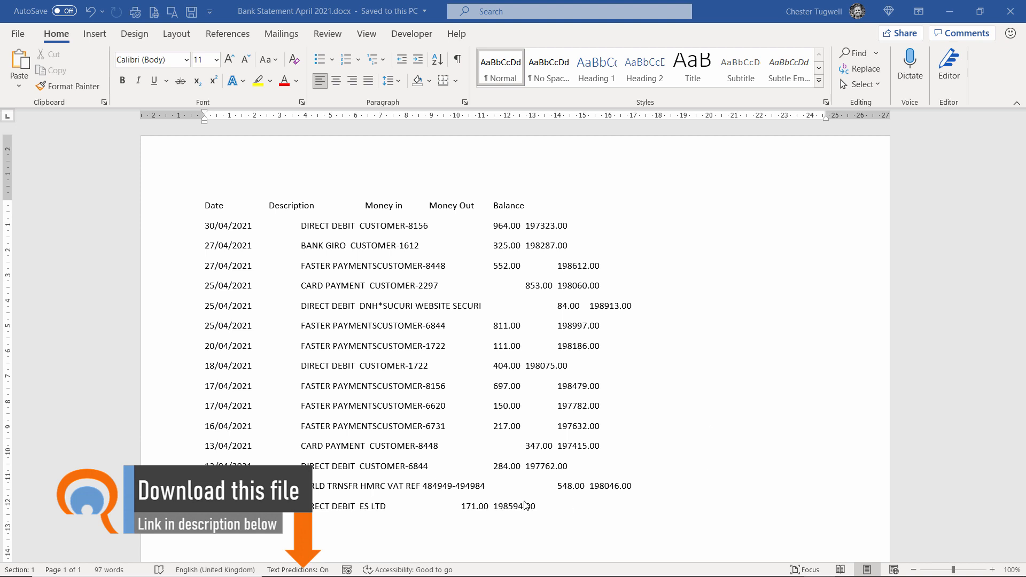
mouse_move(700, 245)
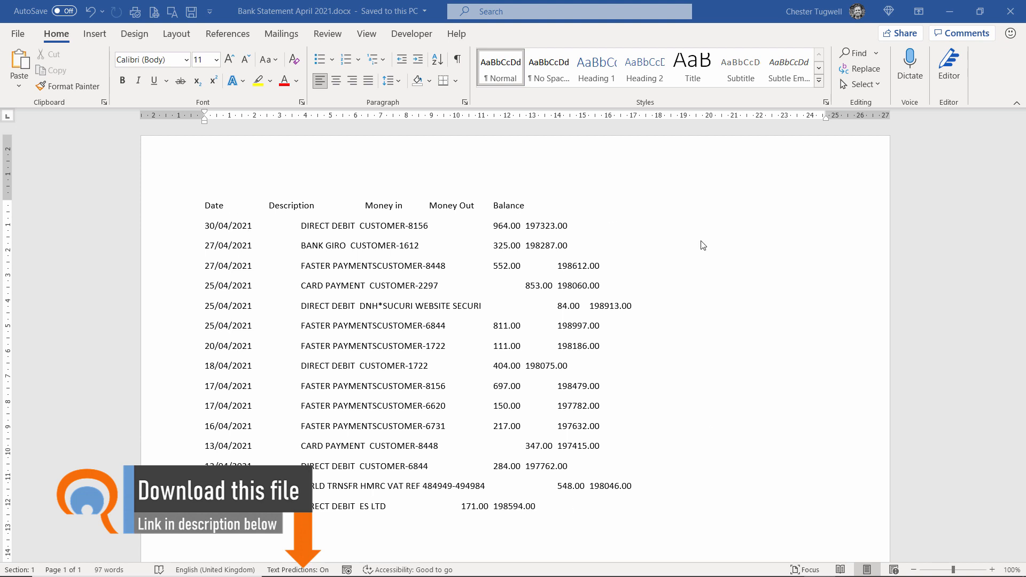
mouse_move(207, 270)
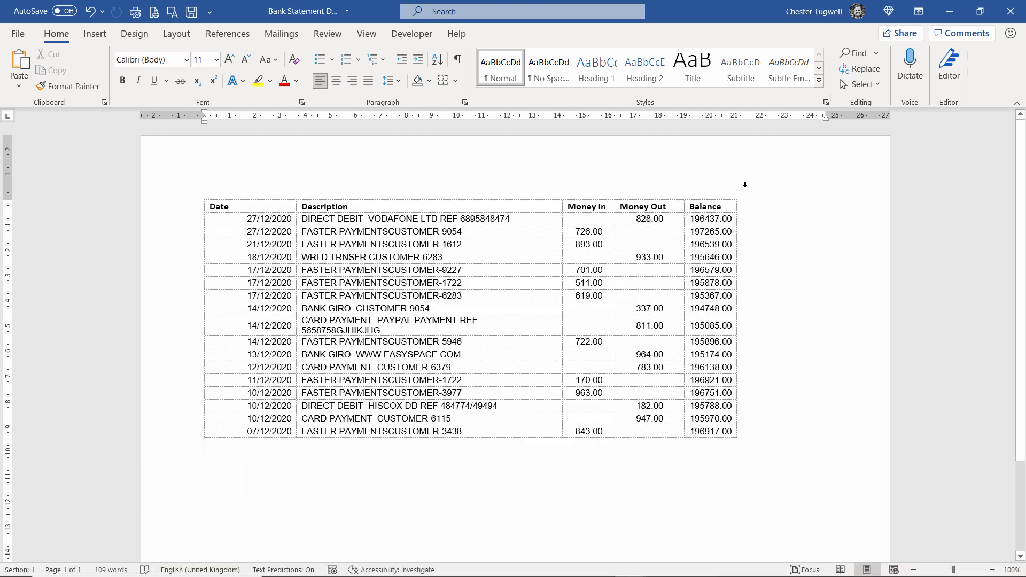
mouse_move(379, 469)
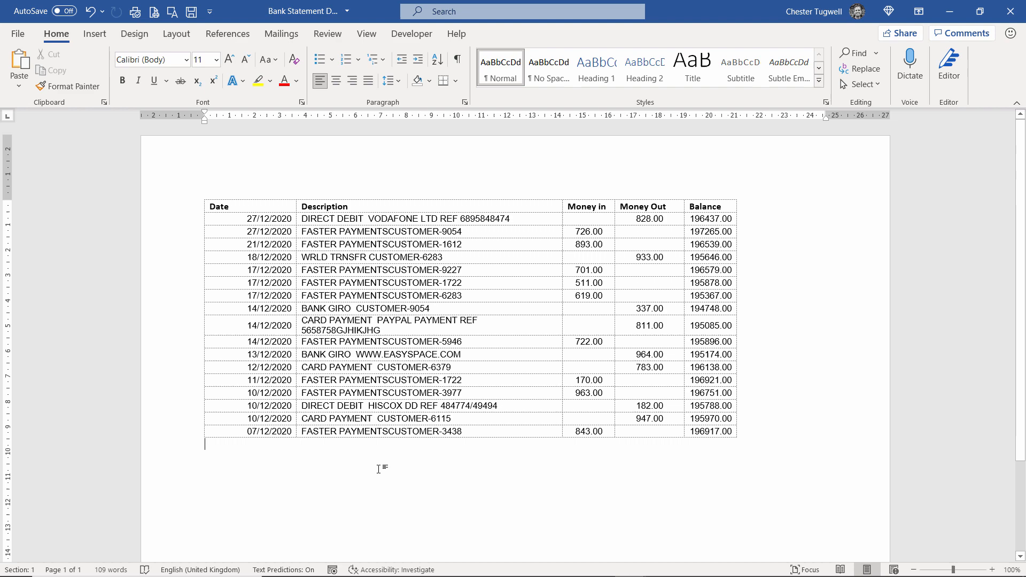
mouse_move(199, 194)
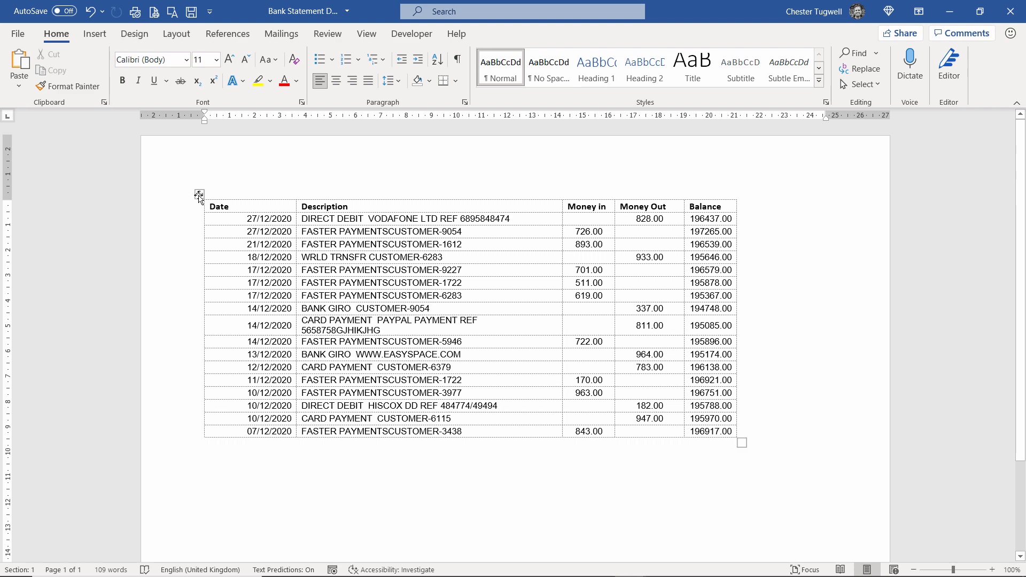
Step: Save the April 2021 statement as Plain Text (*.txt) and confirm the file conversion
left_click(710, 244)
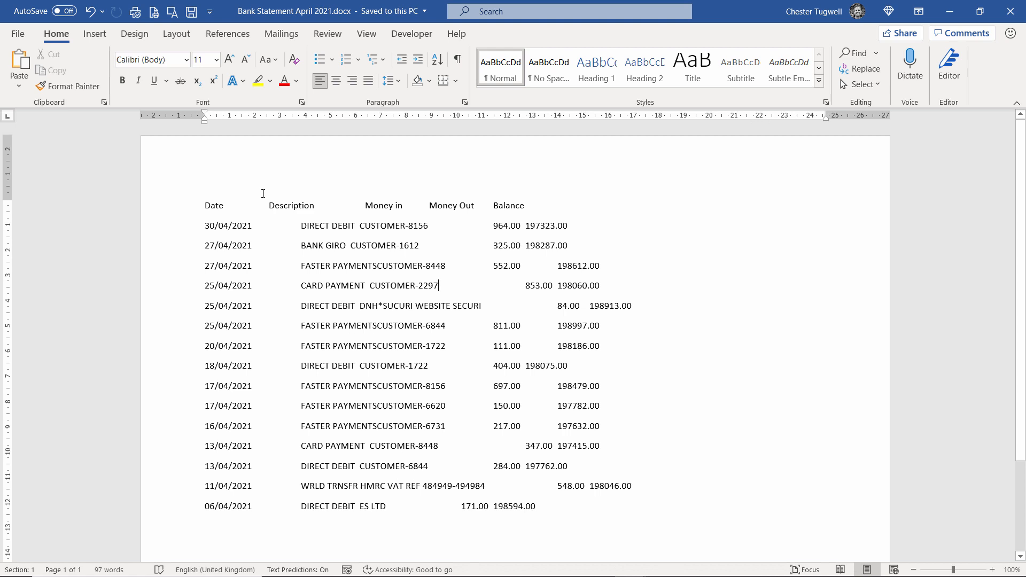
mouse_move(591, 201)
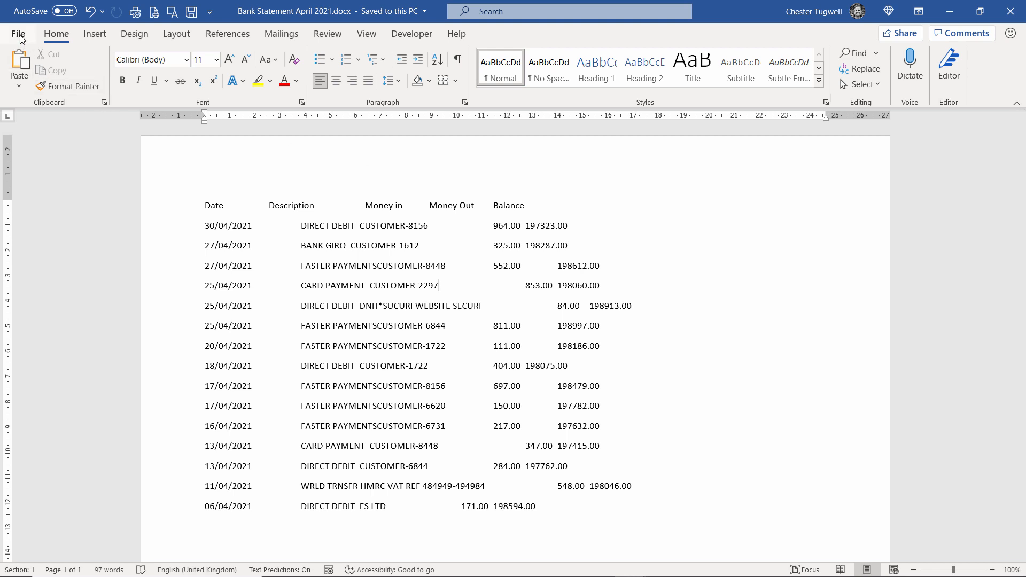
left_click(18, 33)
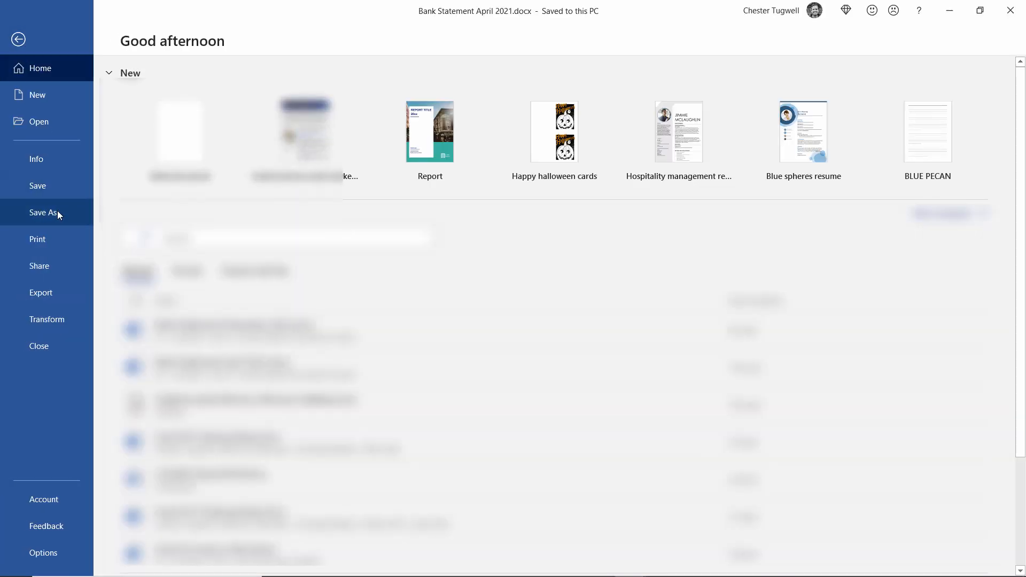
left_click(43, 211)
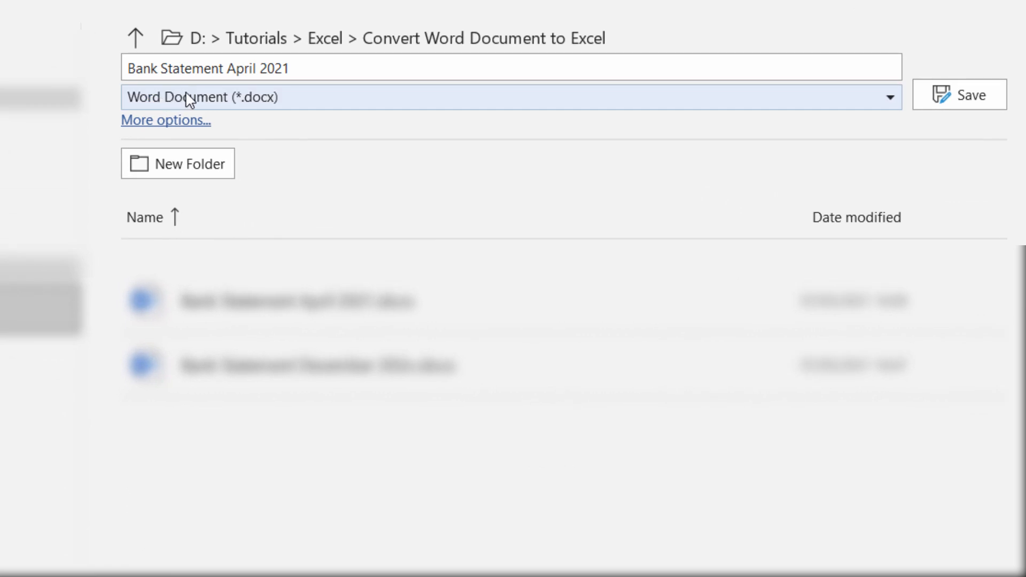
mouse_move(493, 49)
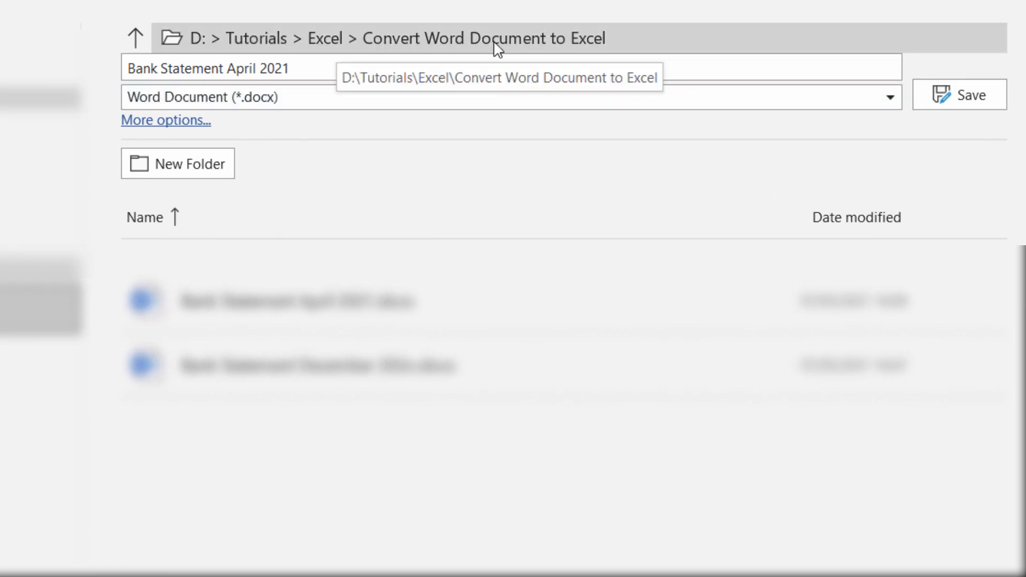
left_click(890, 96)
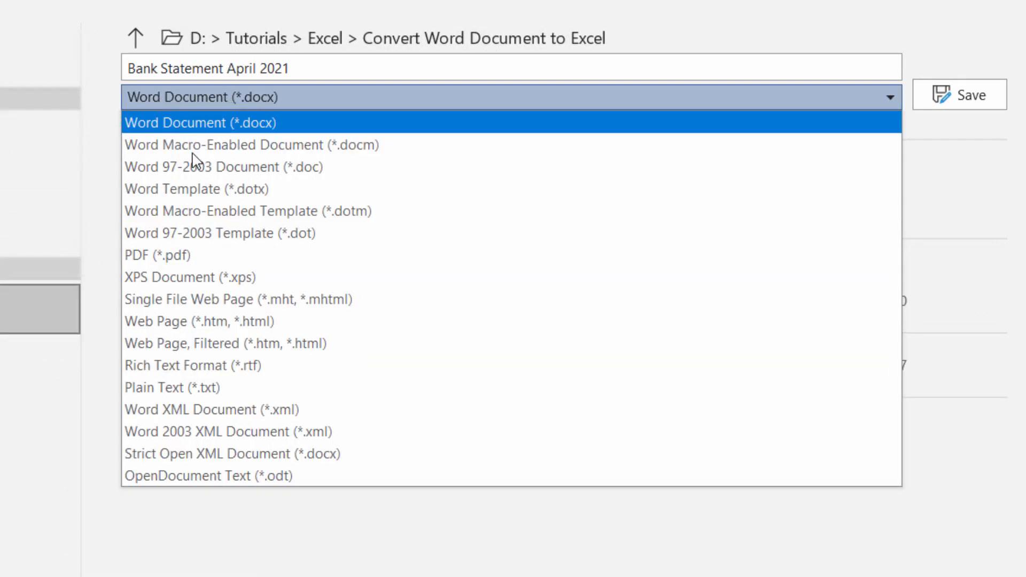
mouse_move(162, 404)
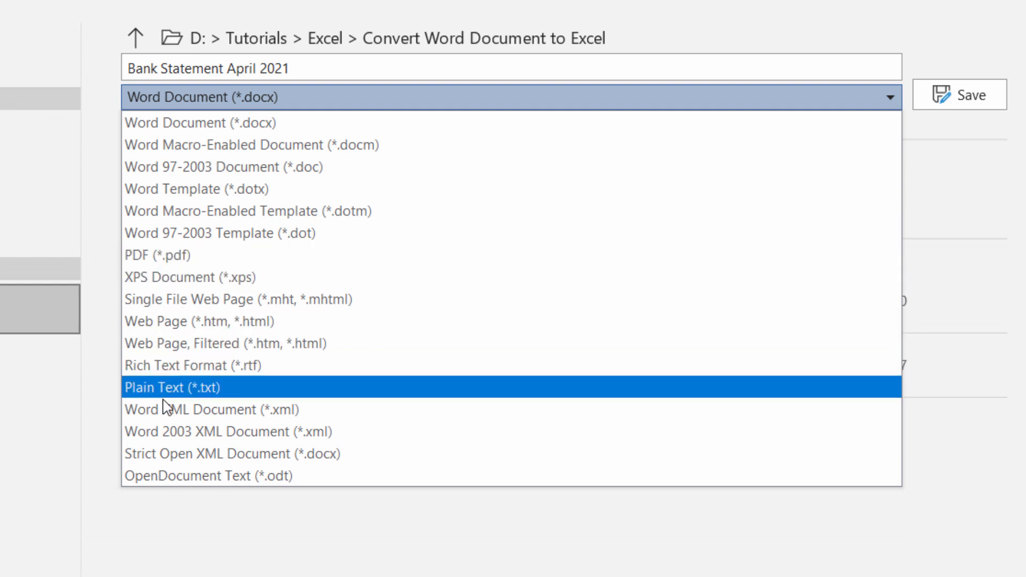
left_click(171, 387)
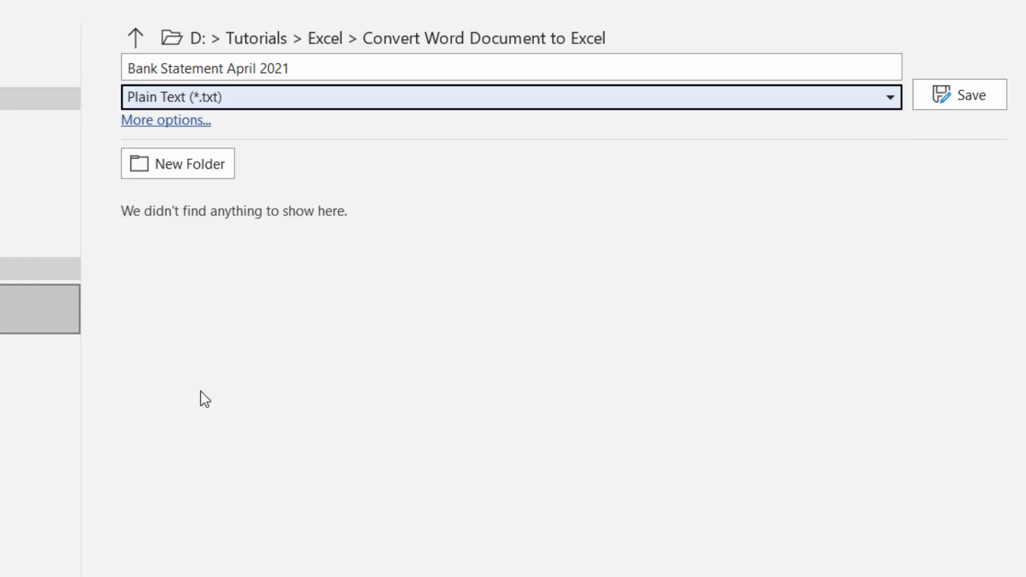
left_click(955, 94)
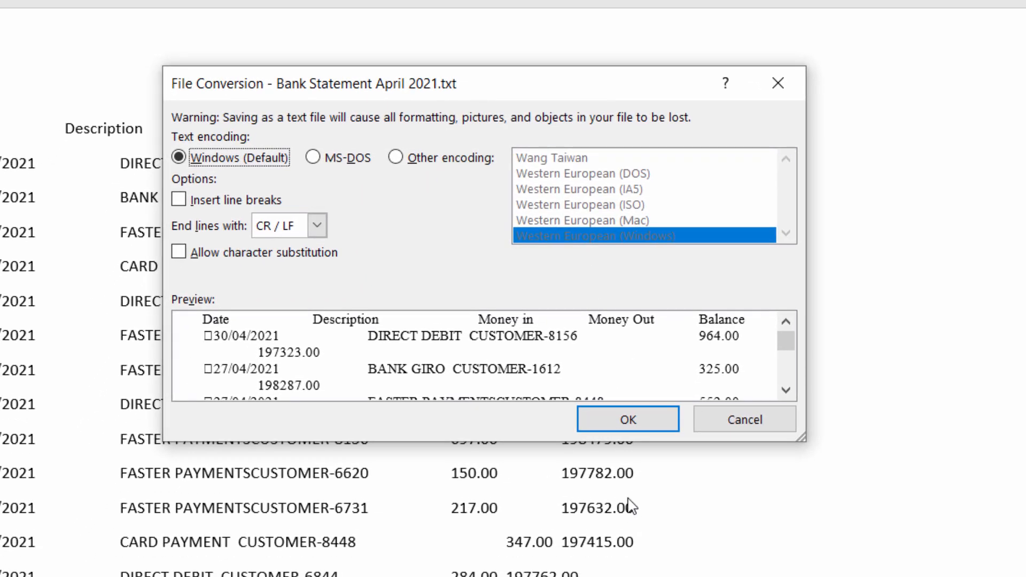
left_click(628, 418)
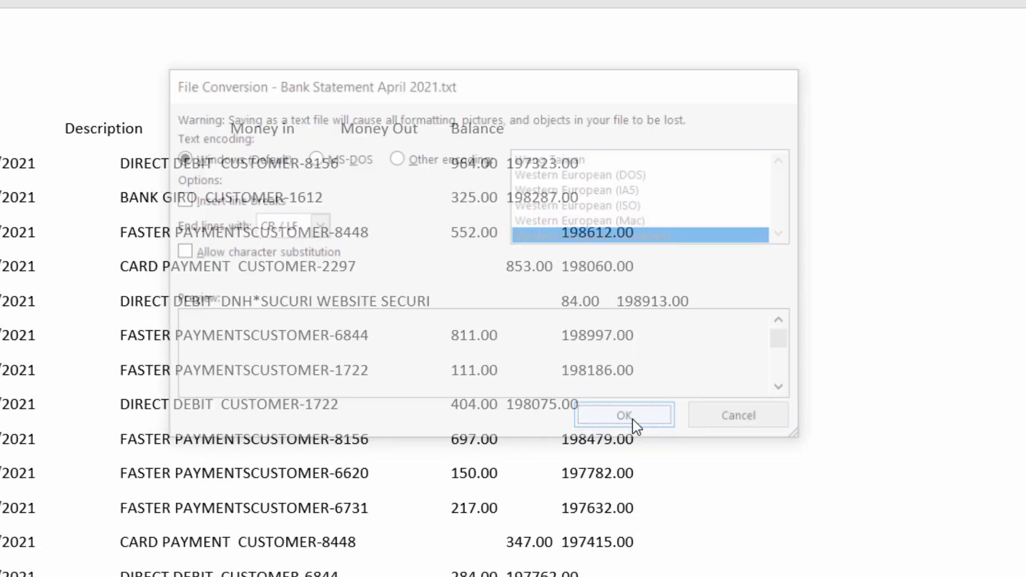
Step: Start a From Text/CSV import of Bank Statement April 2021.txt to preview its columns
left_click(624, 414)
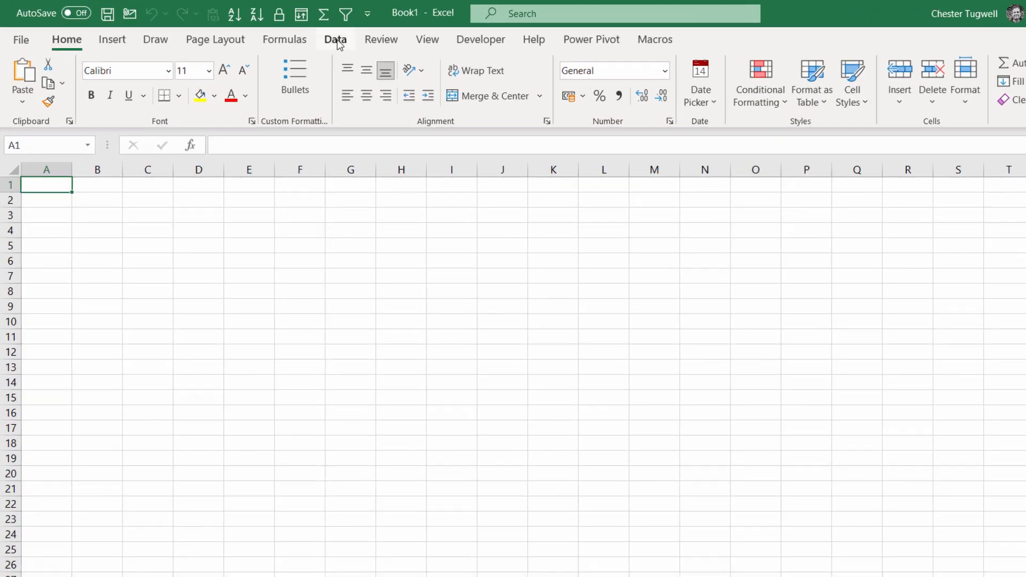
left_click(335, 39)
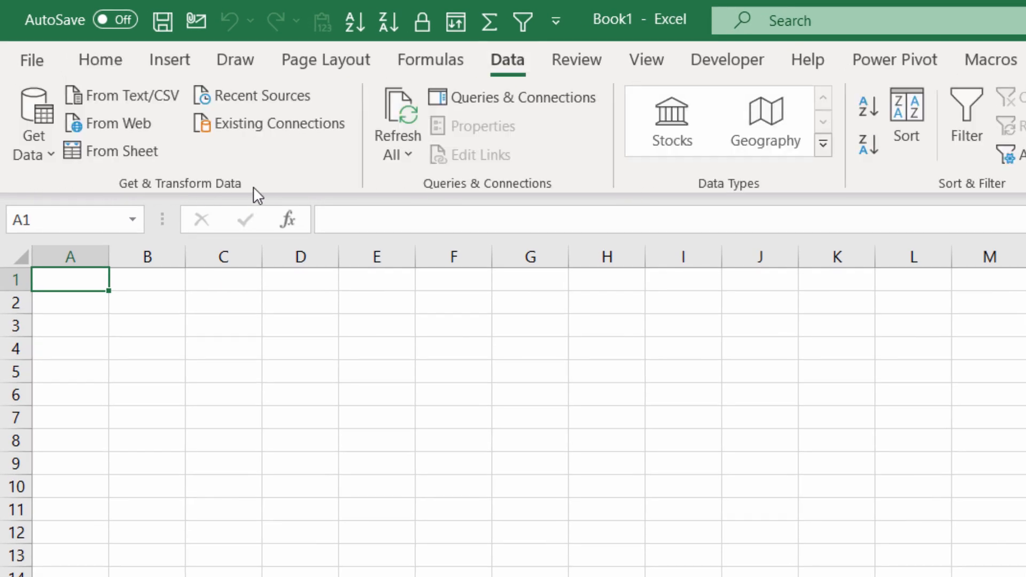
mouse_move(111, 97)
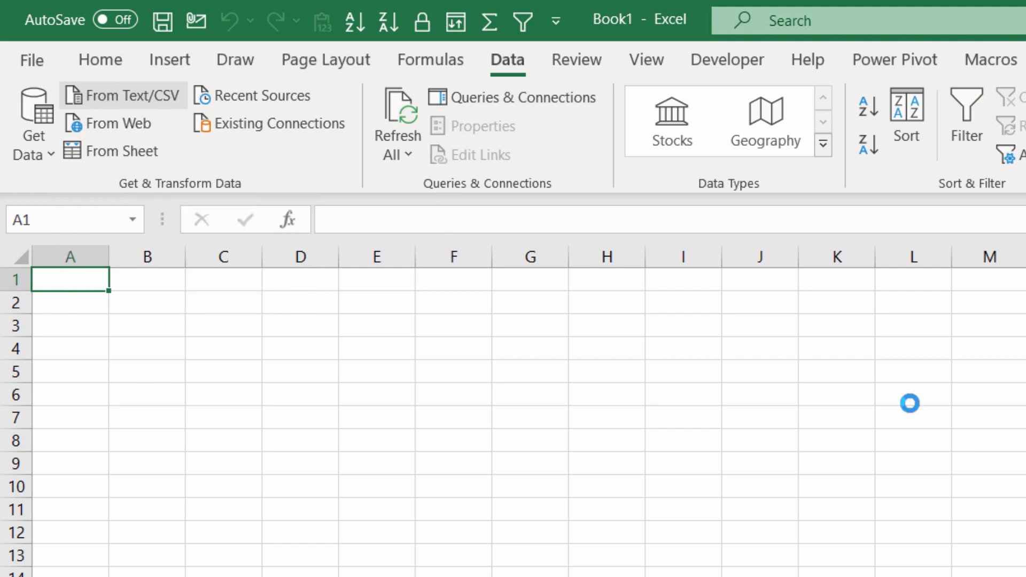
left_click(124, 95)
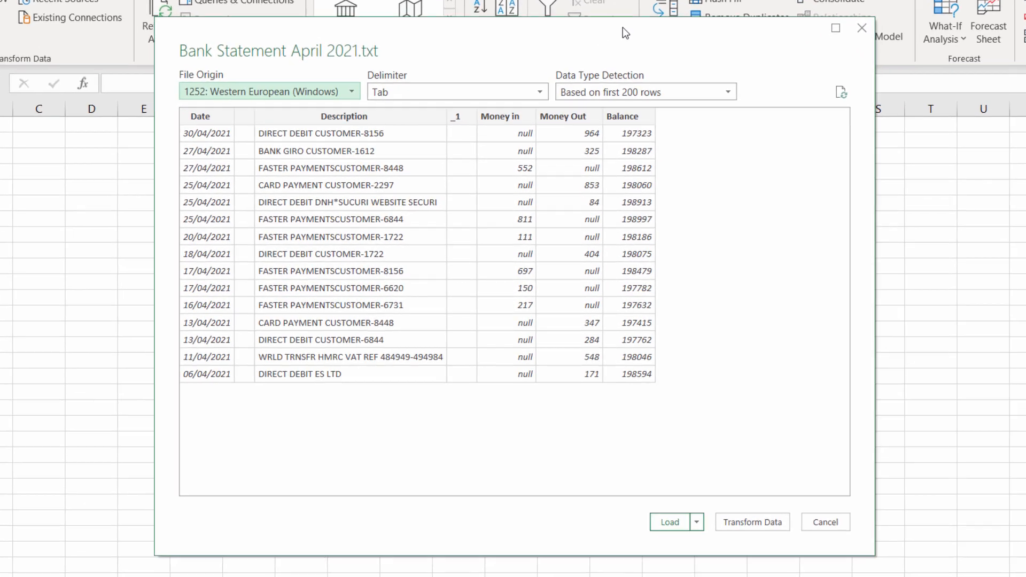
mouse_move(401, 225)
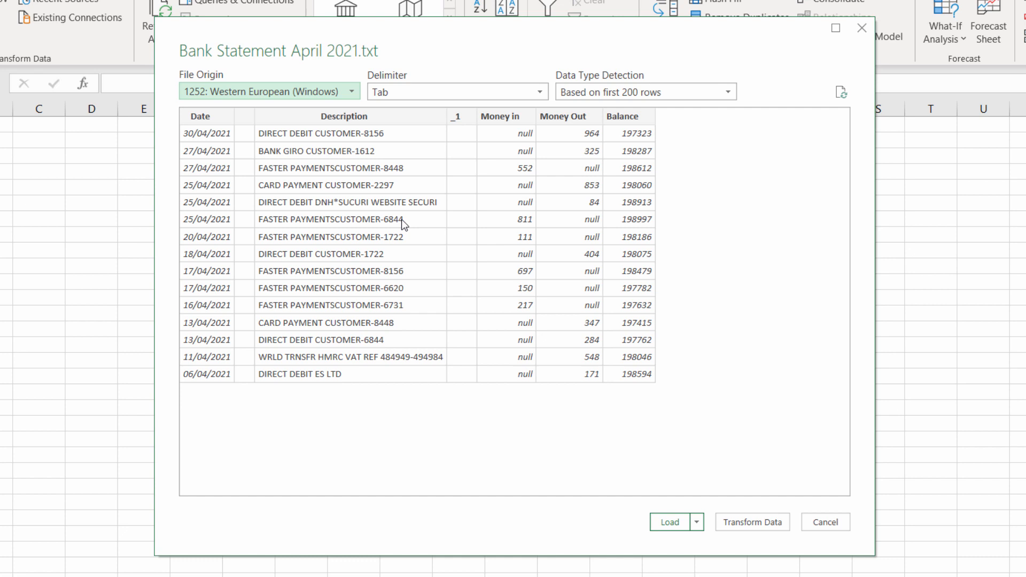
mouse_move(568, 455)
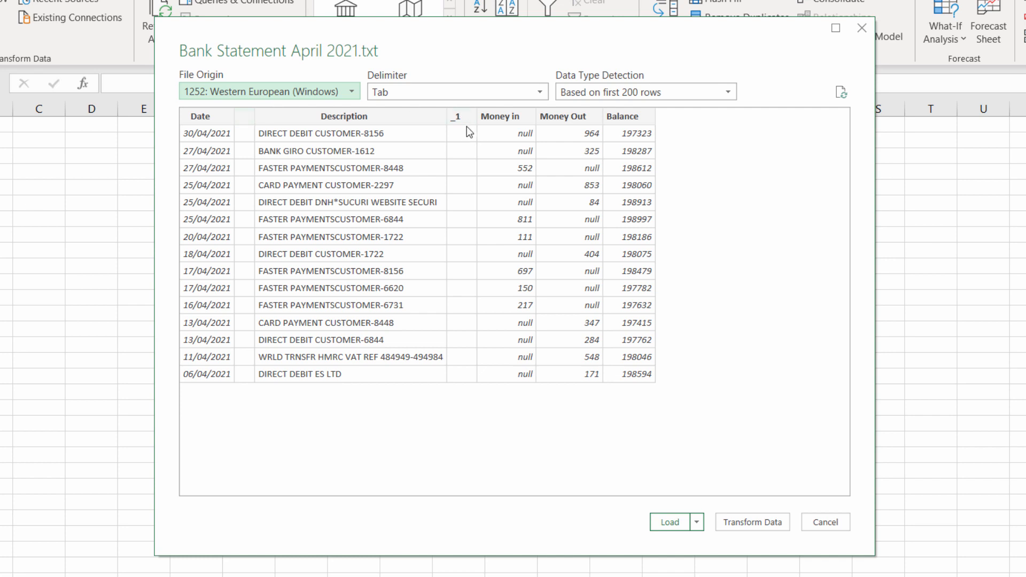
mouse_move(626, 273)
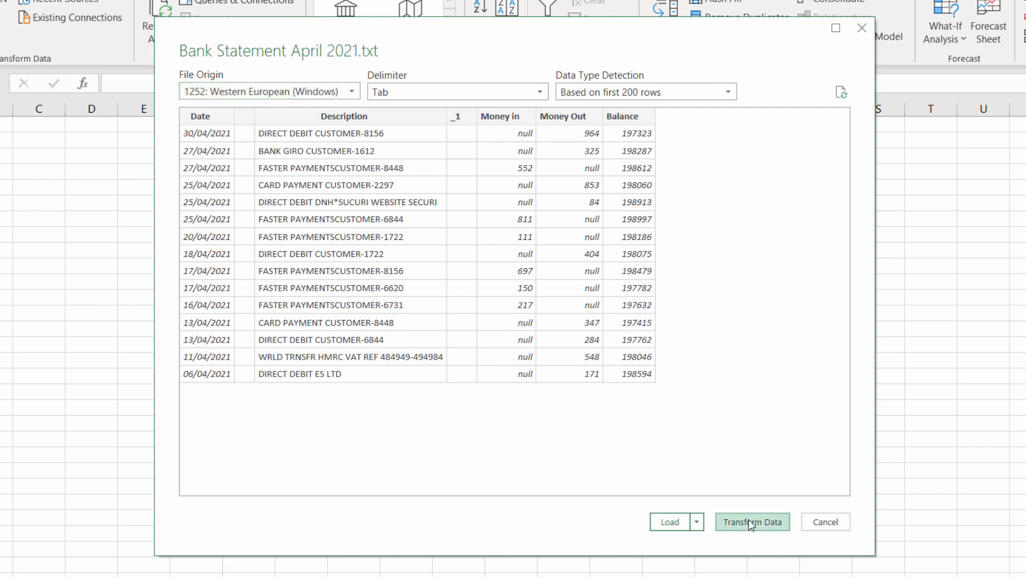
Step: Remove the empty _1 column in Power Query and Close & Load the April table to the workbook
left_click(752, 521)
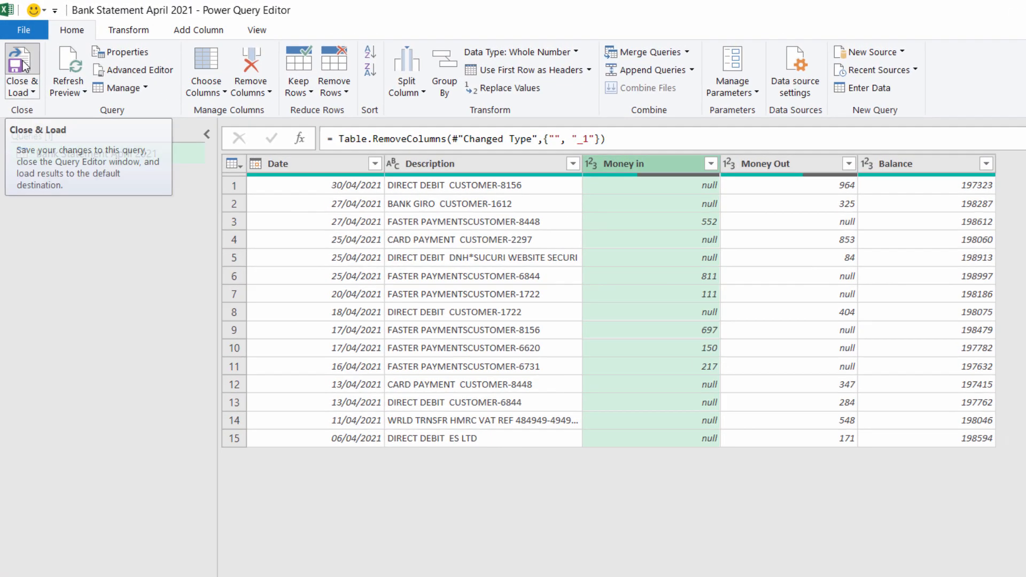
left_click(22, 64)
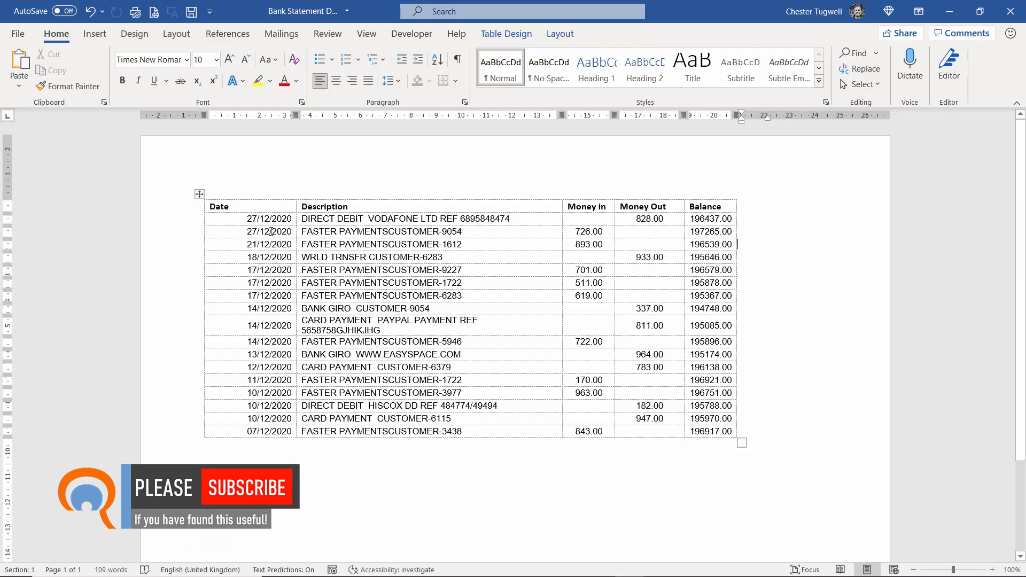
mouse_move(557, 224)
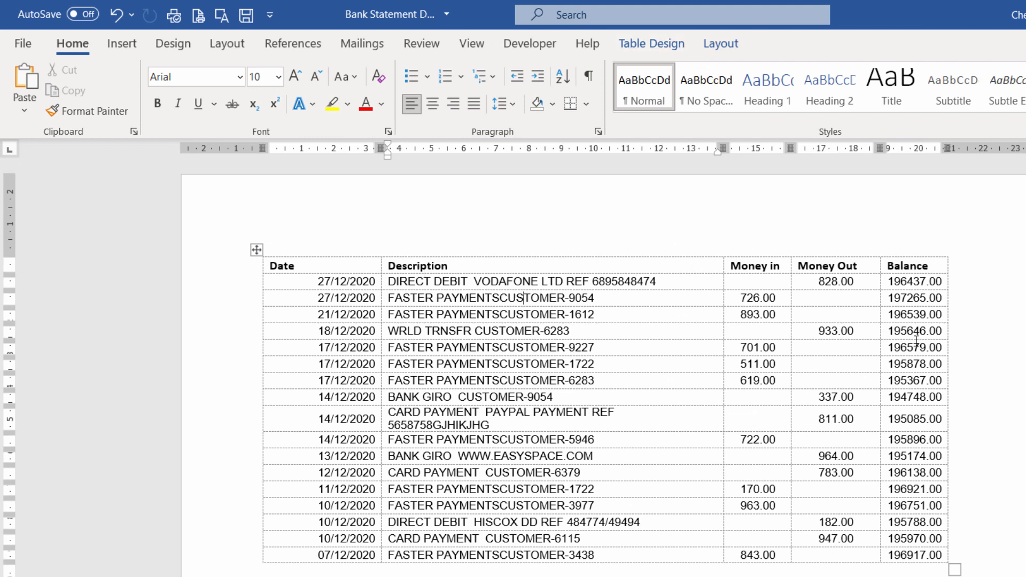
Step: Select and copy the whole December statement table in Word
left_click(720, 43)
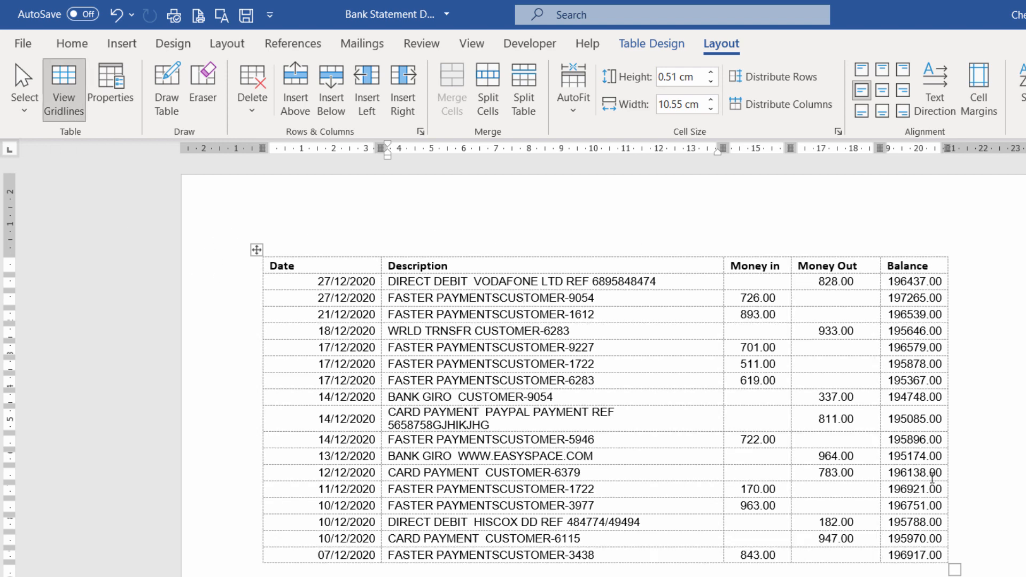
mouse_move(626, 505)
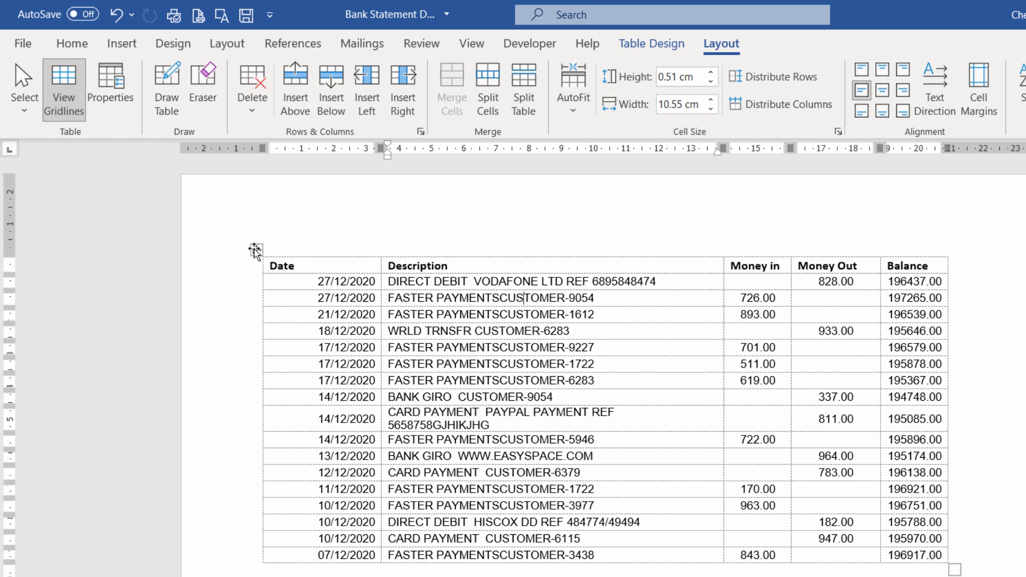
left_click(252, 250)
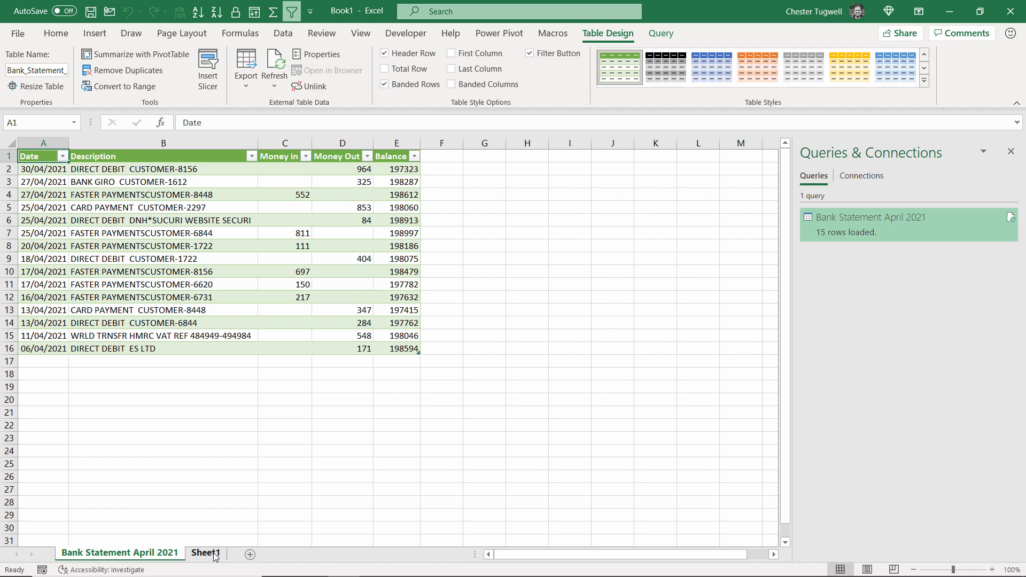
Step: Paste the December statement into Sheet1 as ordinary cells, rows 2 to 18
left_click(209, 553)
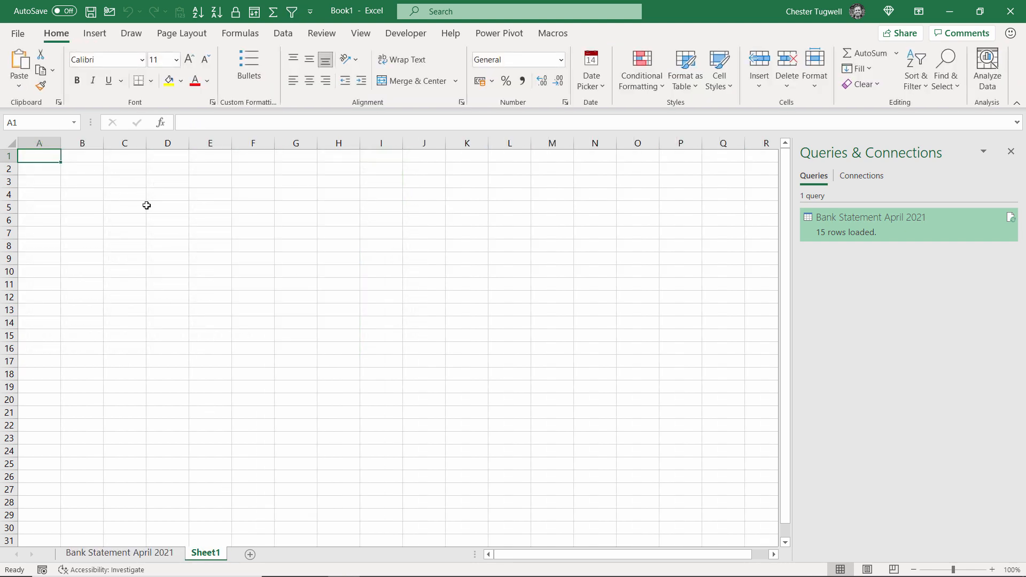
key("Ctrl+V")
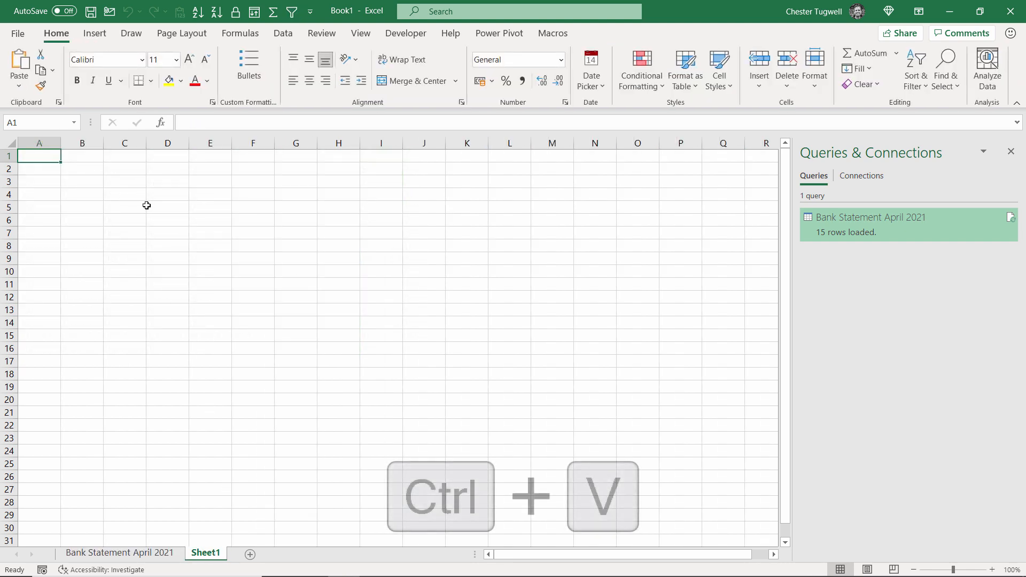
key("Ctrl+V")
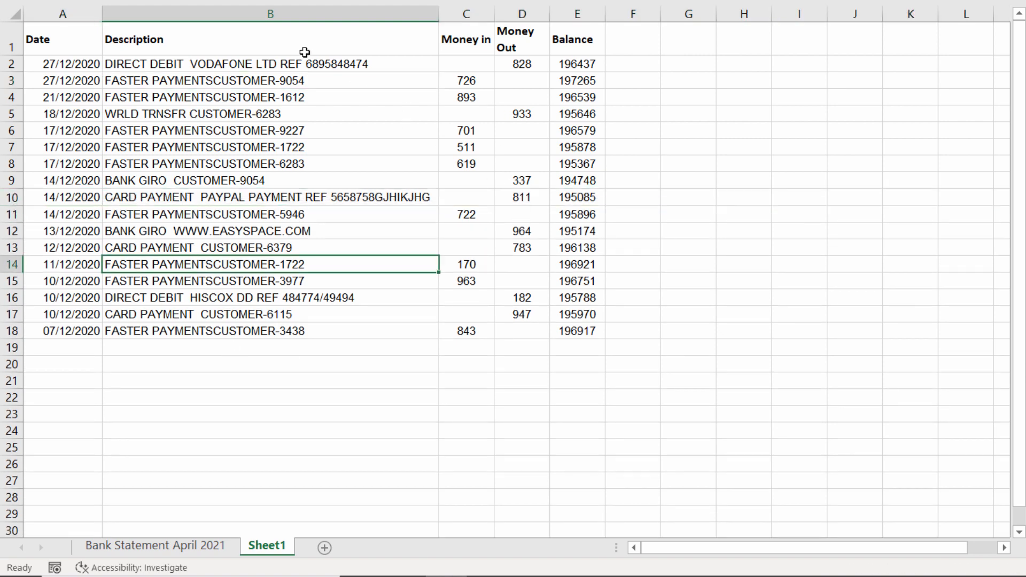
mouse_move(558, 30)
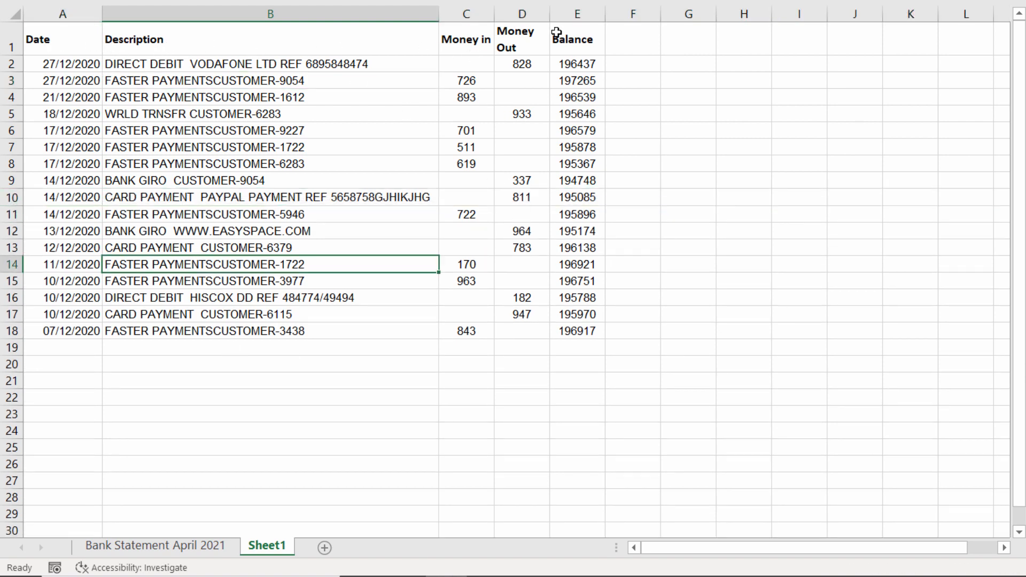
mouse_move(81, 306)
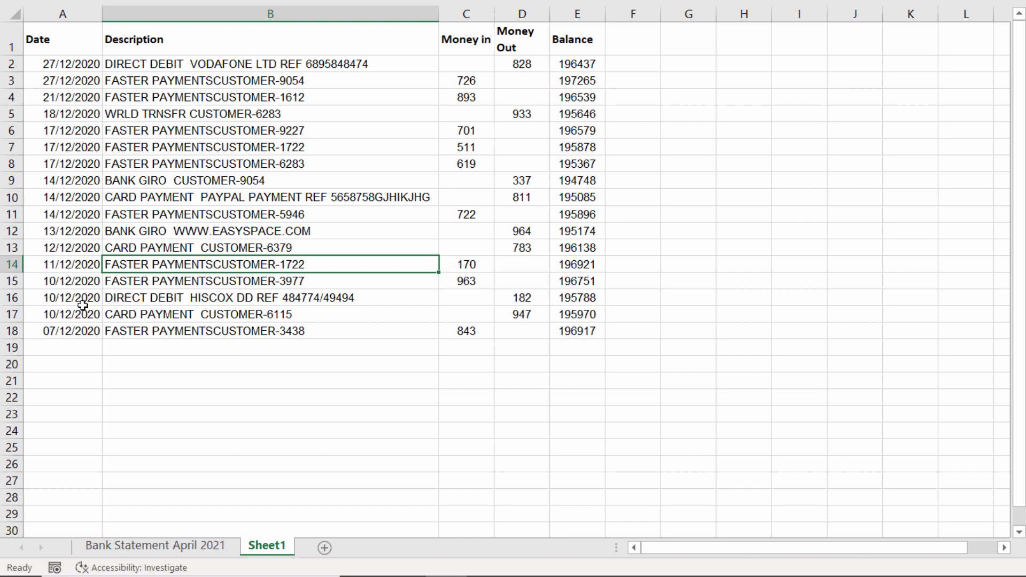